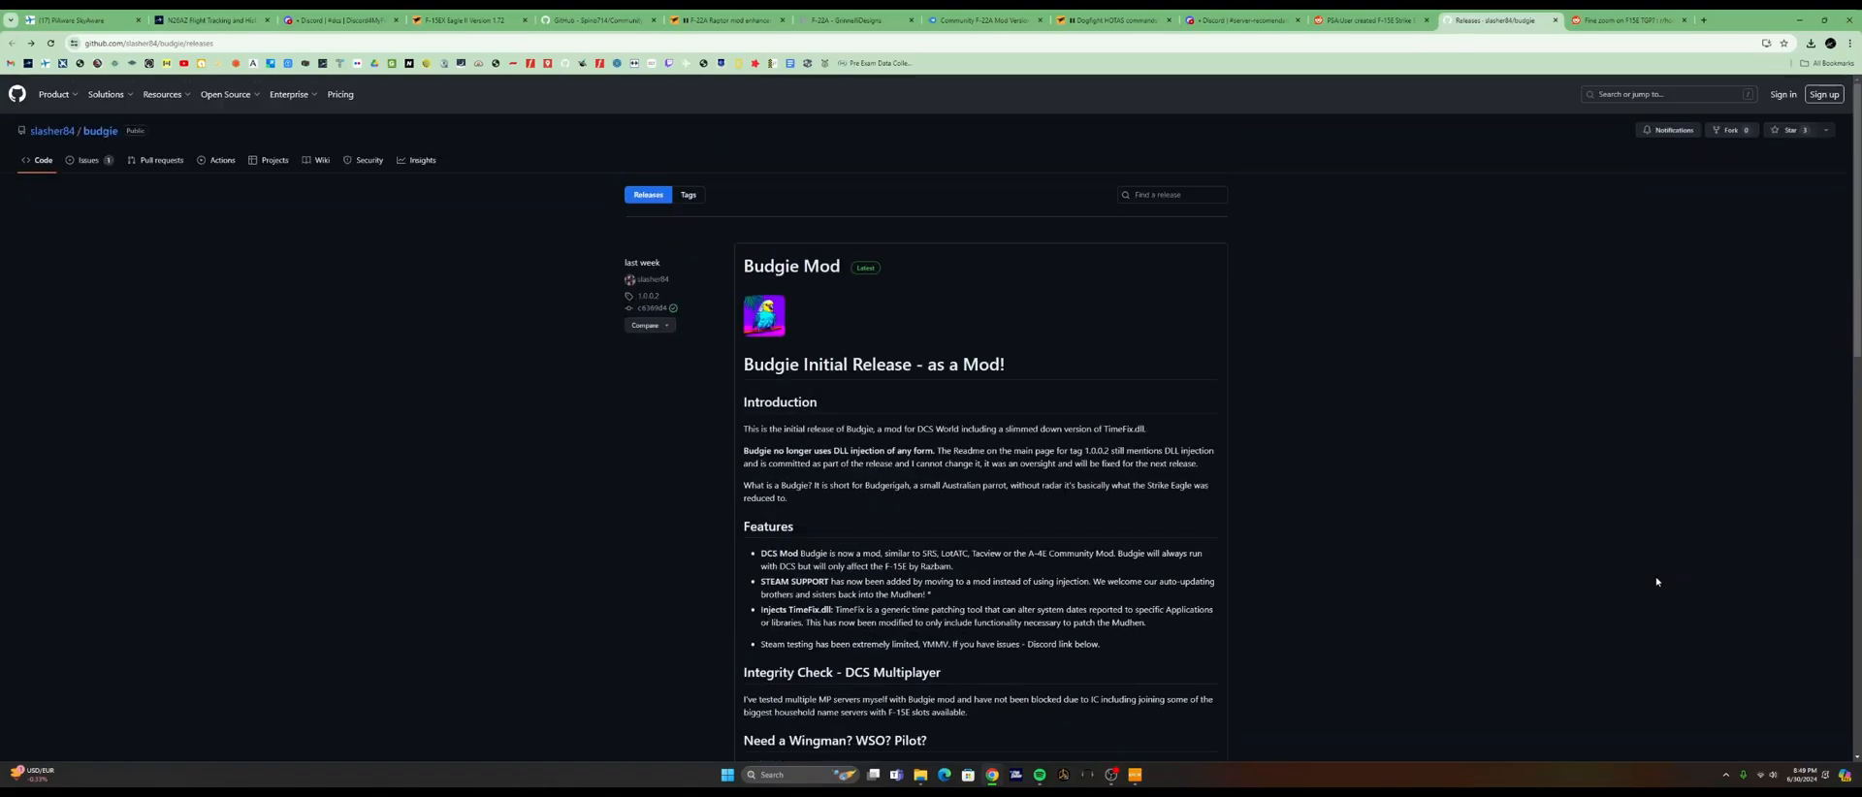
View the Budgie folder under Services showing bin, Theme and entry.lua in maximized File Explorer.
scroll(down, 3)
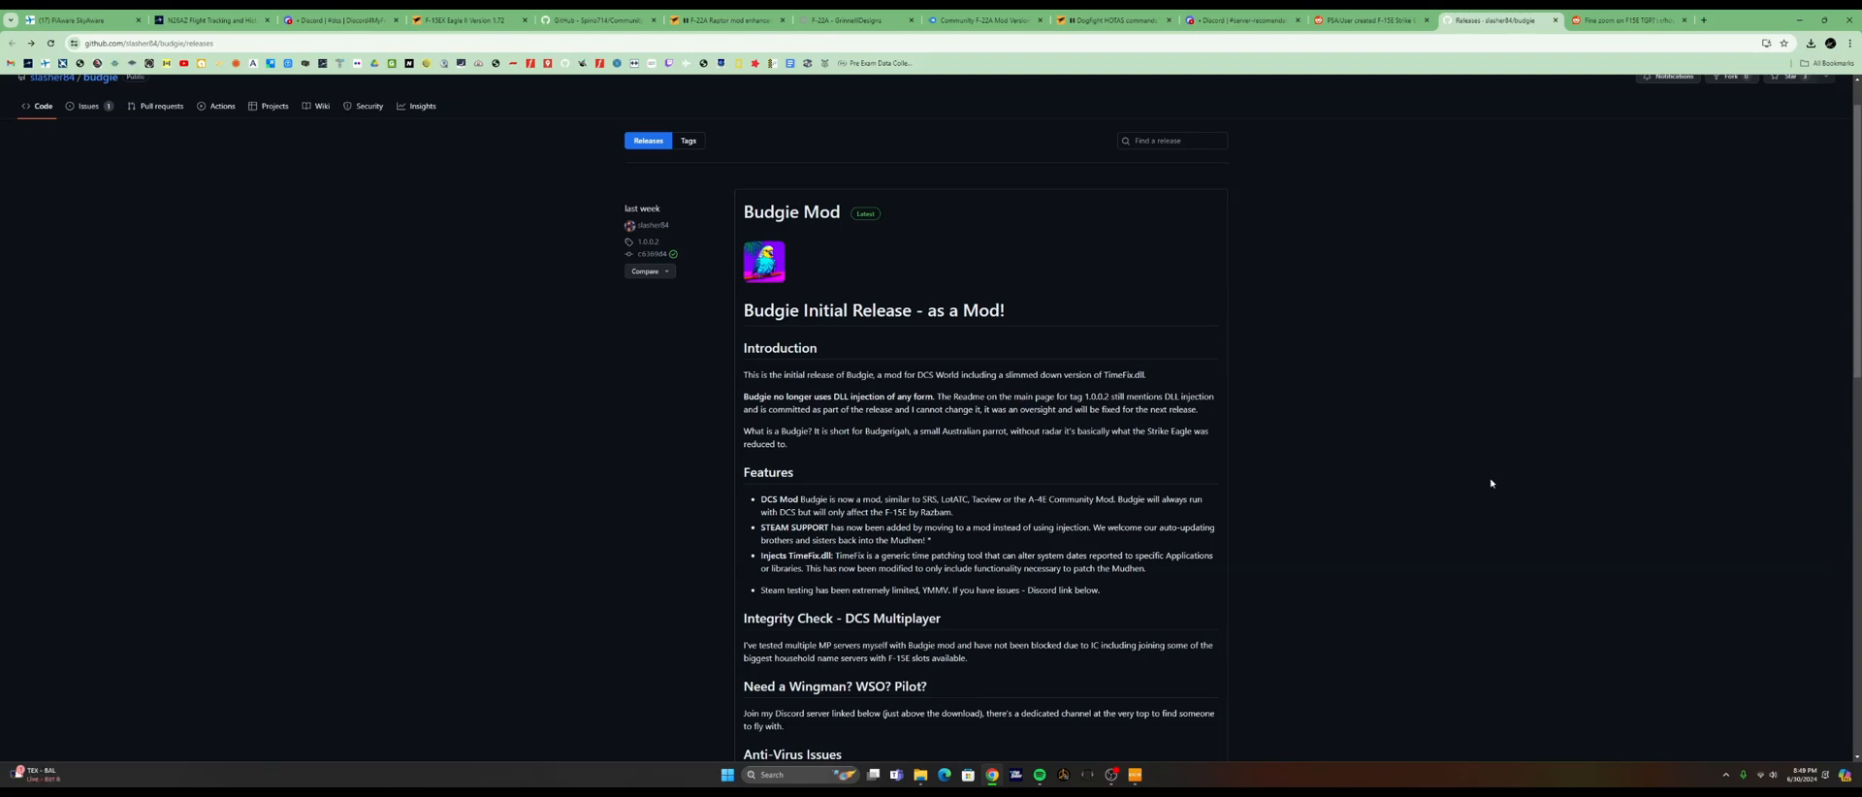
mouse_move(712, 213)
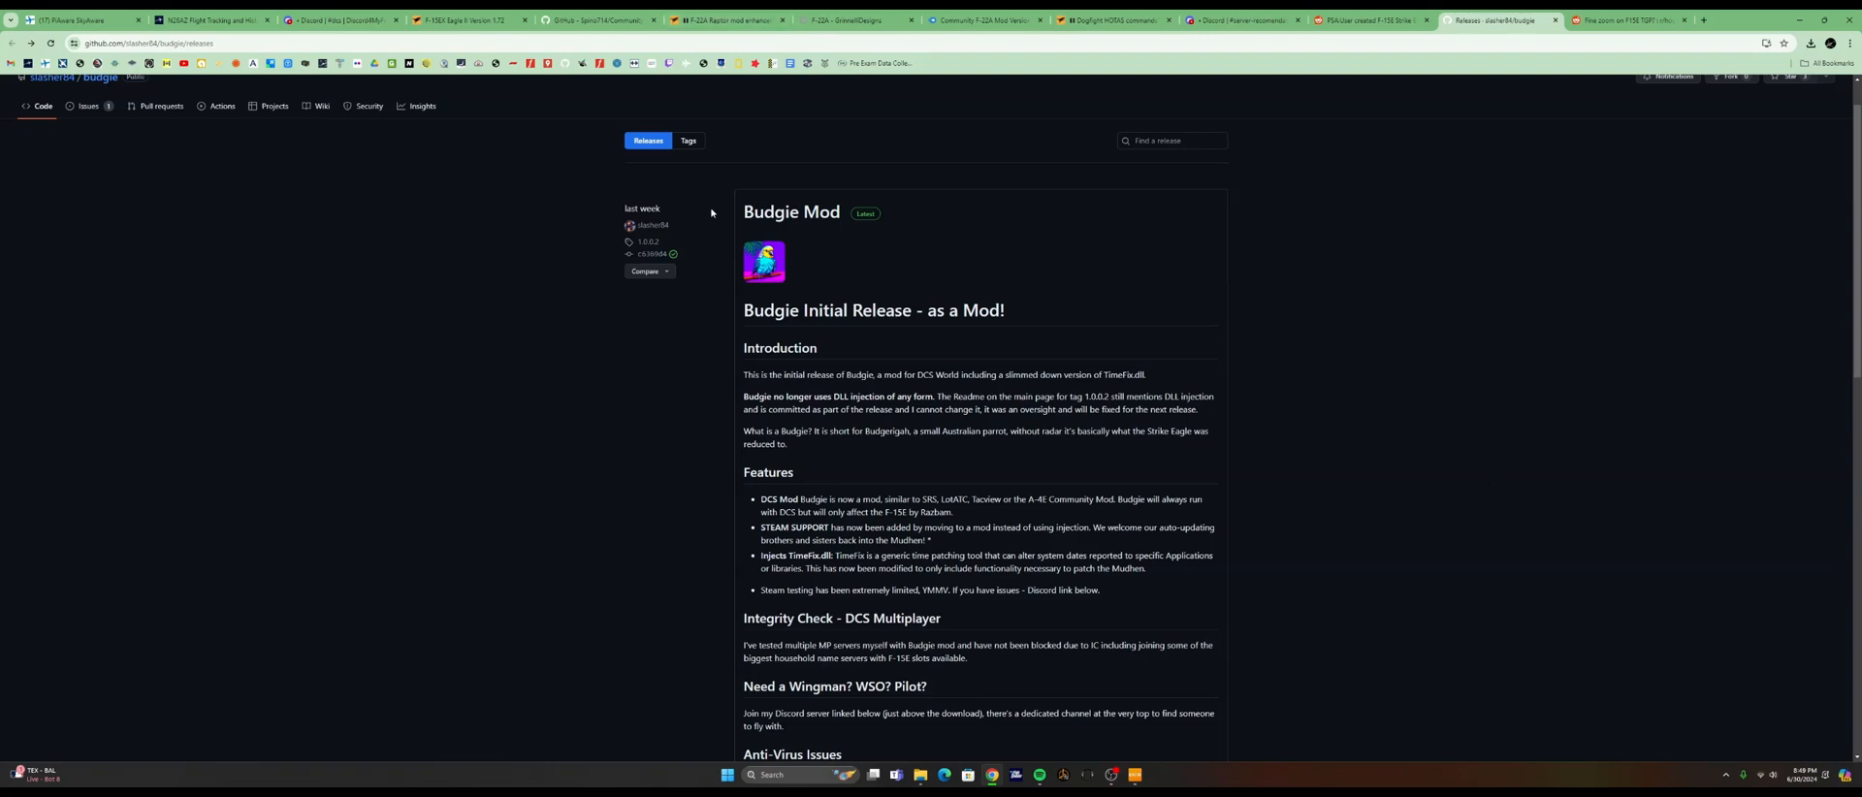
mouse_move(791, 182)
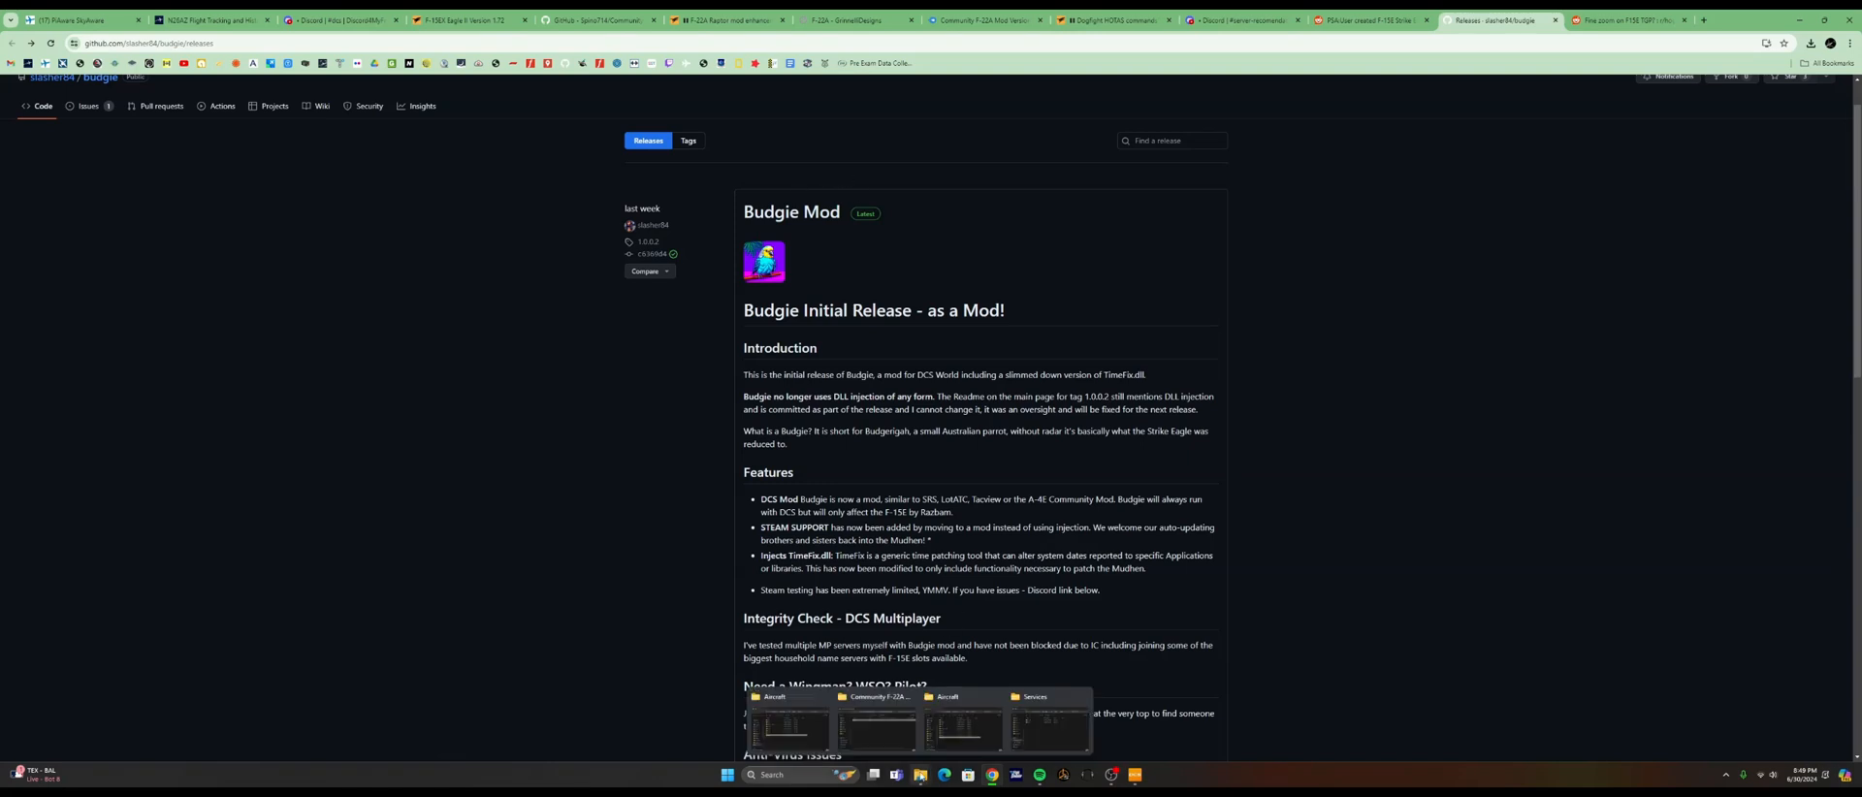
click(1047, 726)
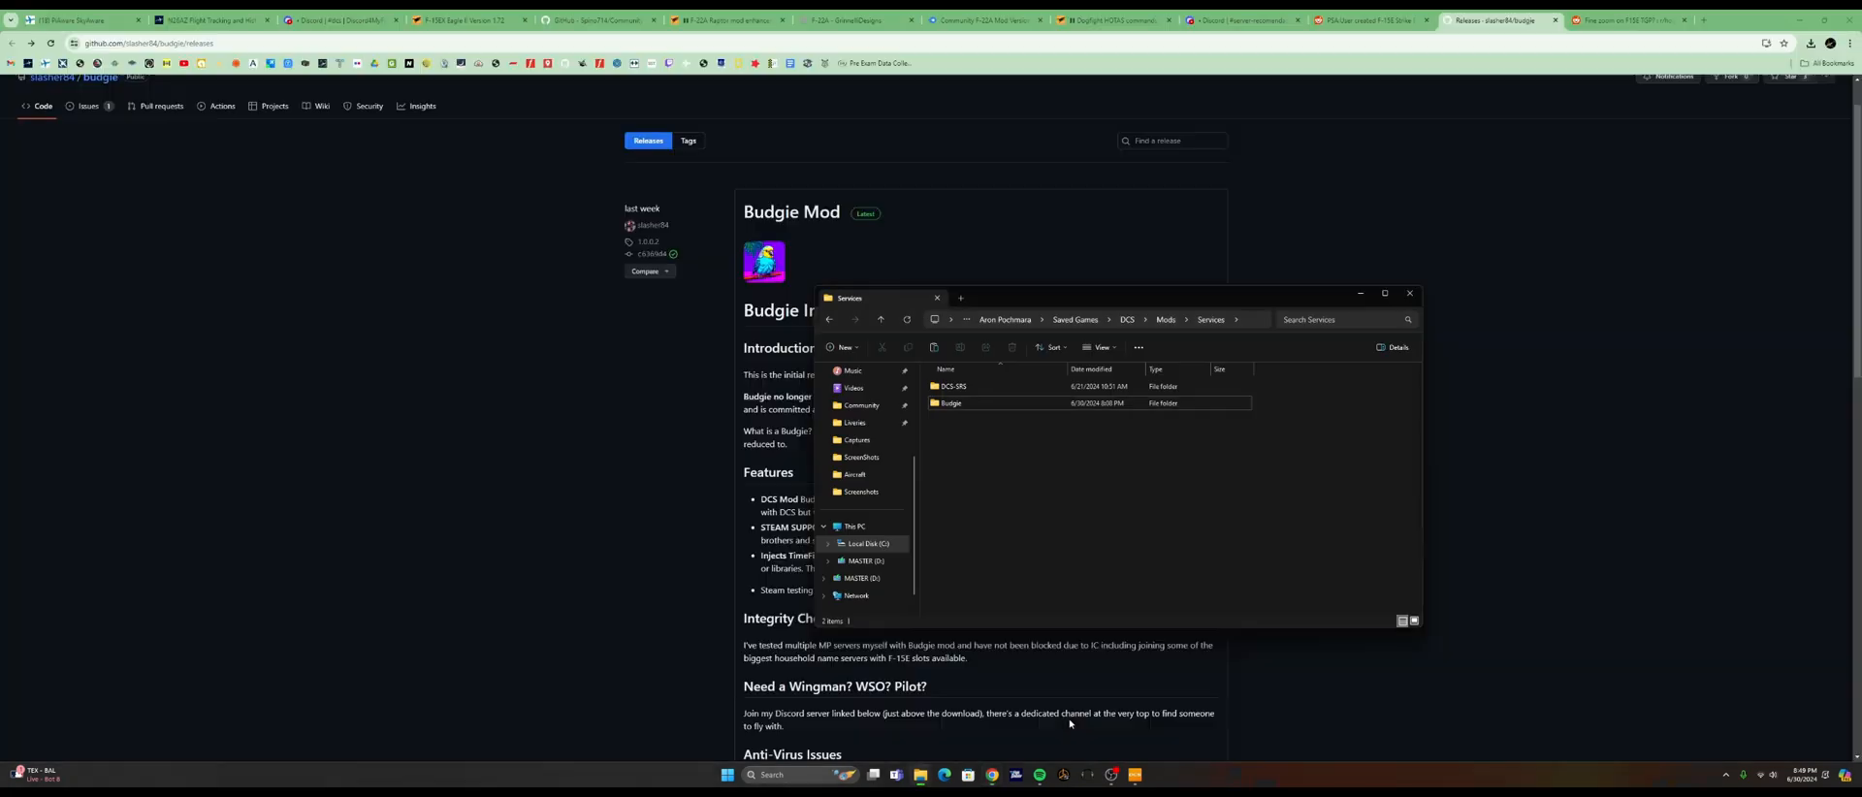
click(1385, 293)
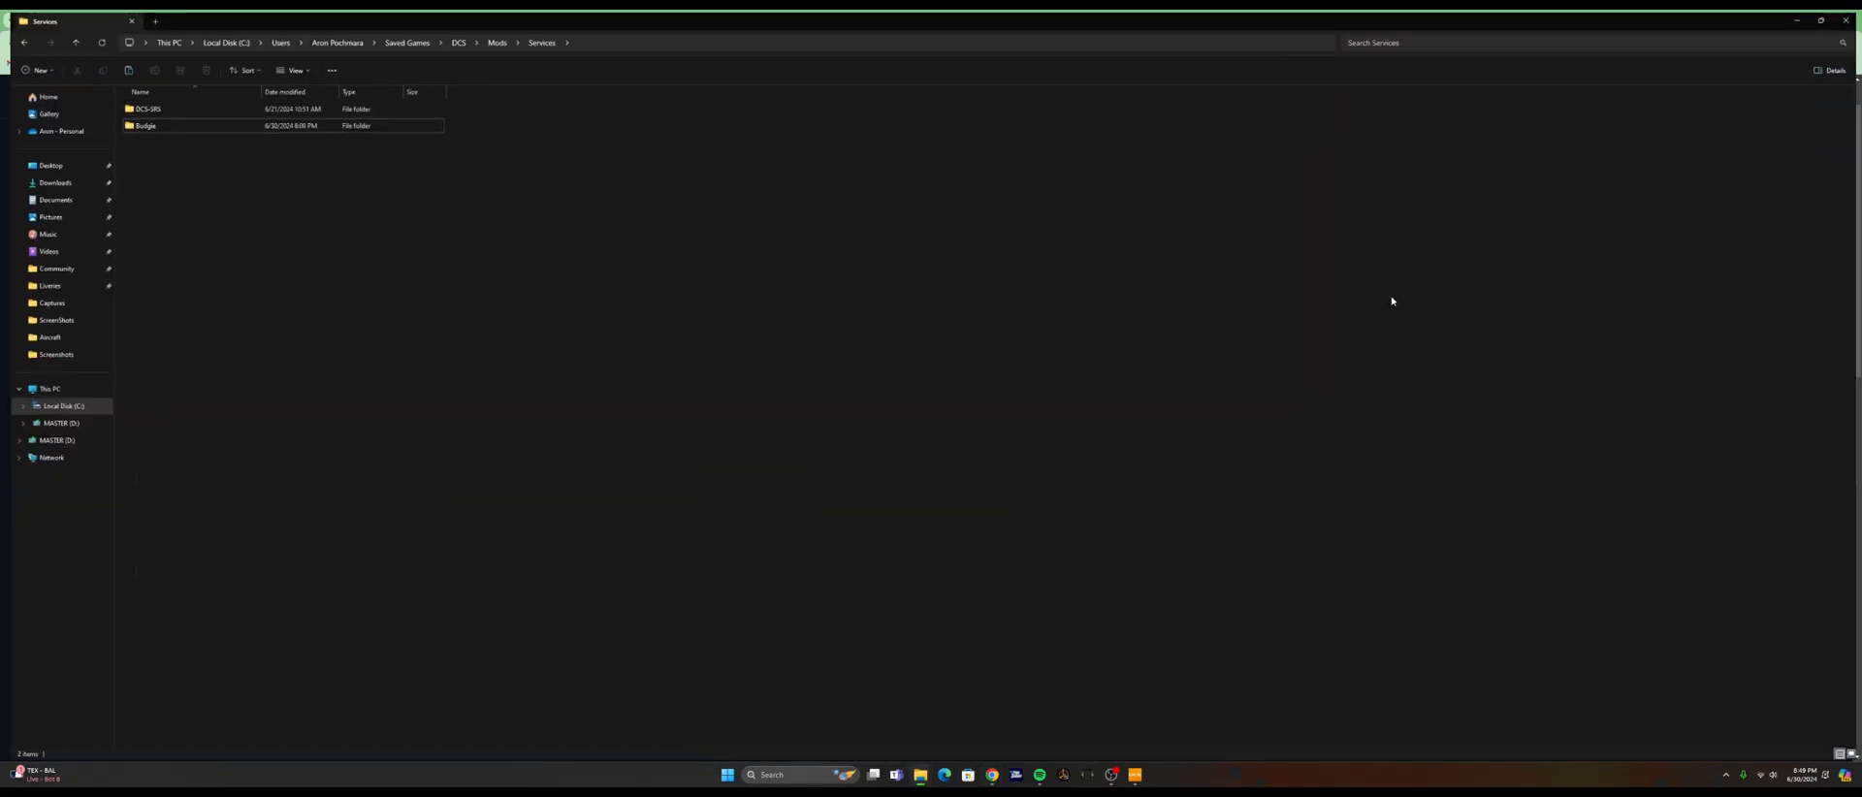
click(141, 122)
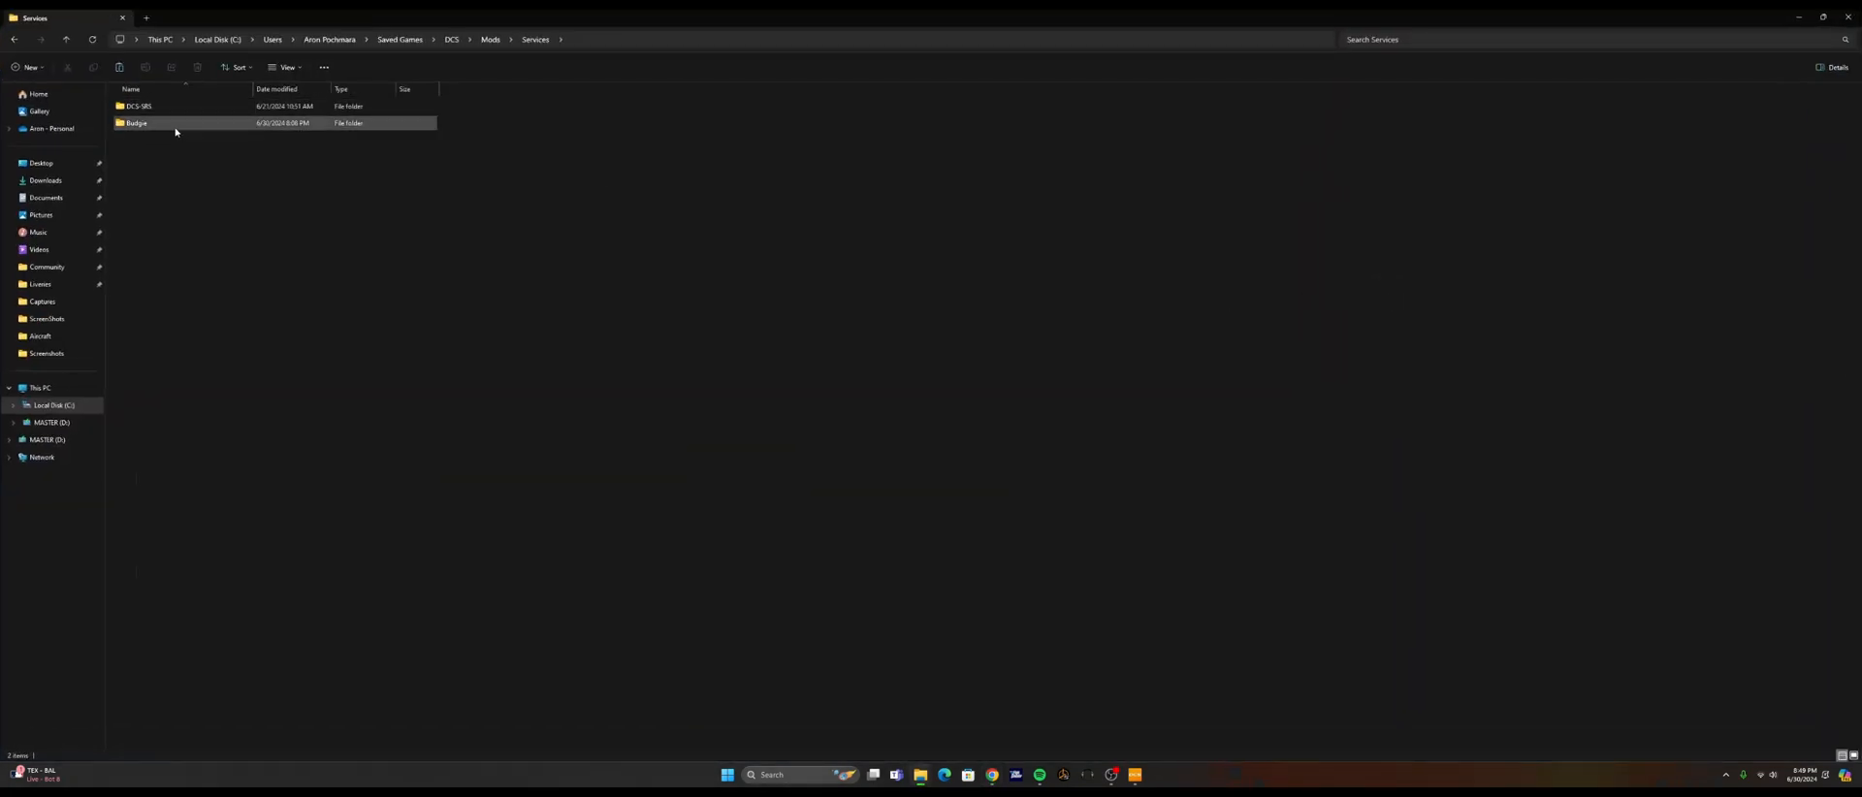
double_click(136, 122)
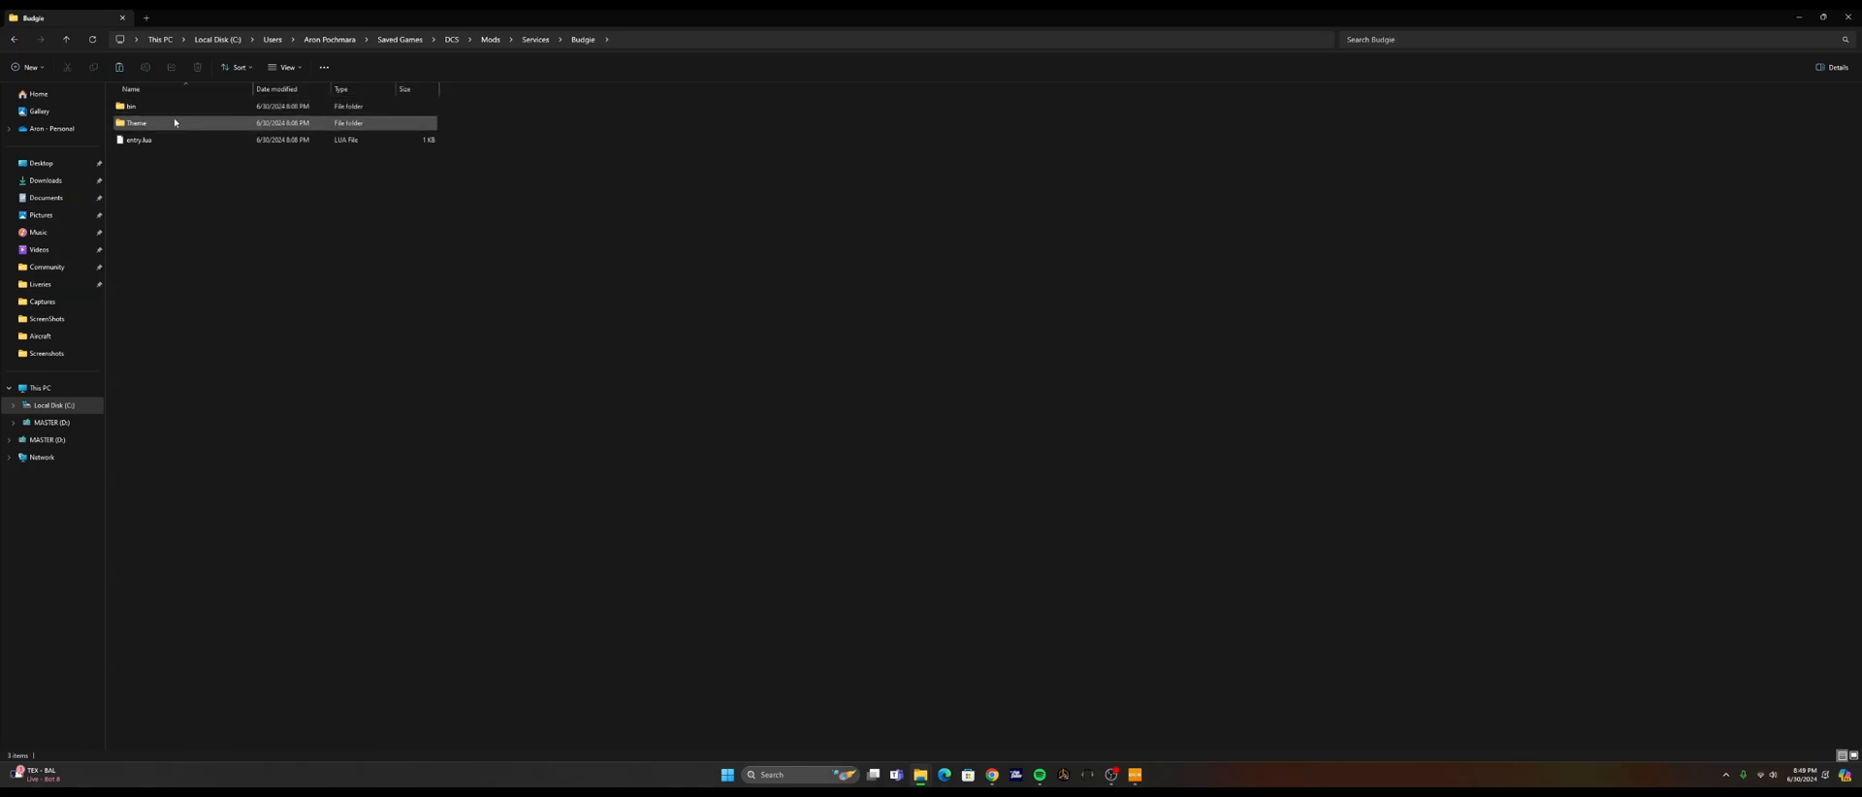
mouse_move(163, 130)
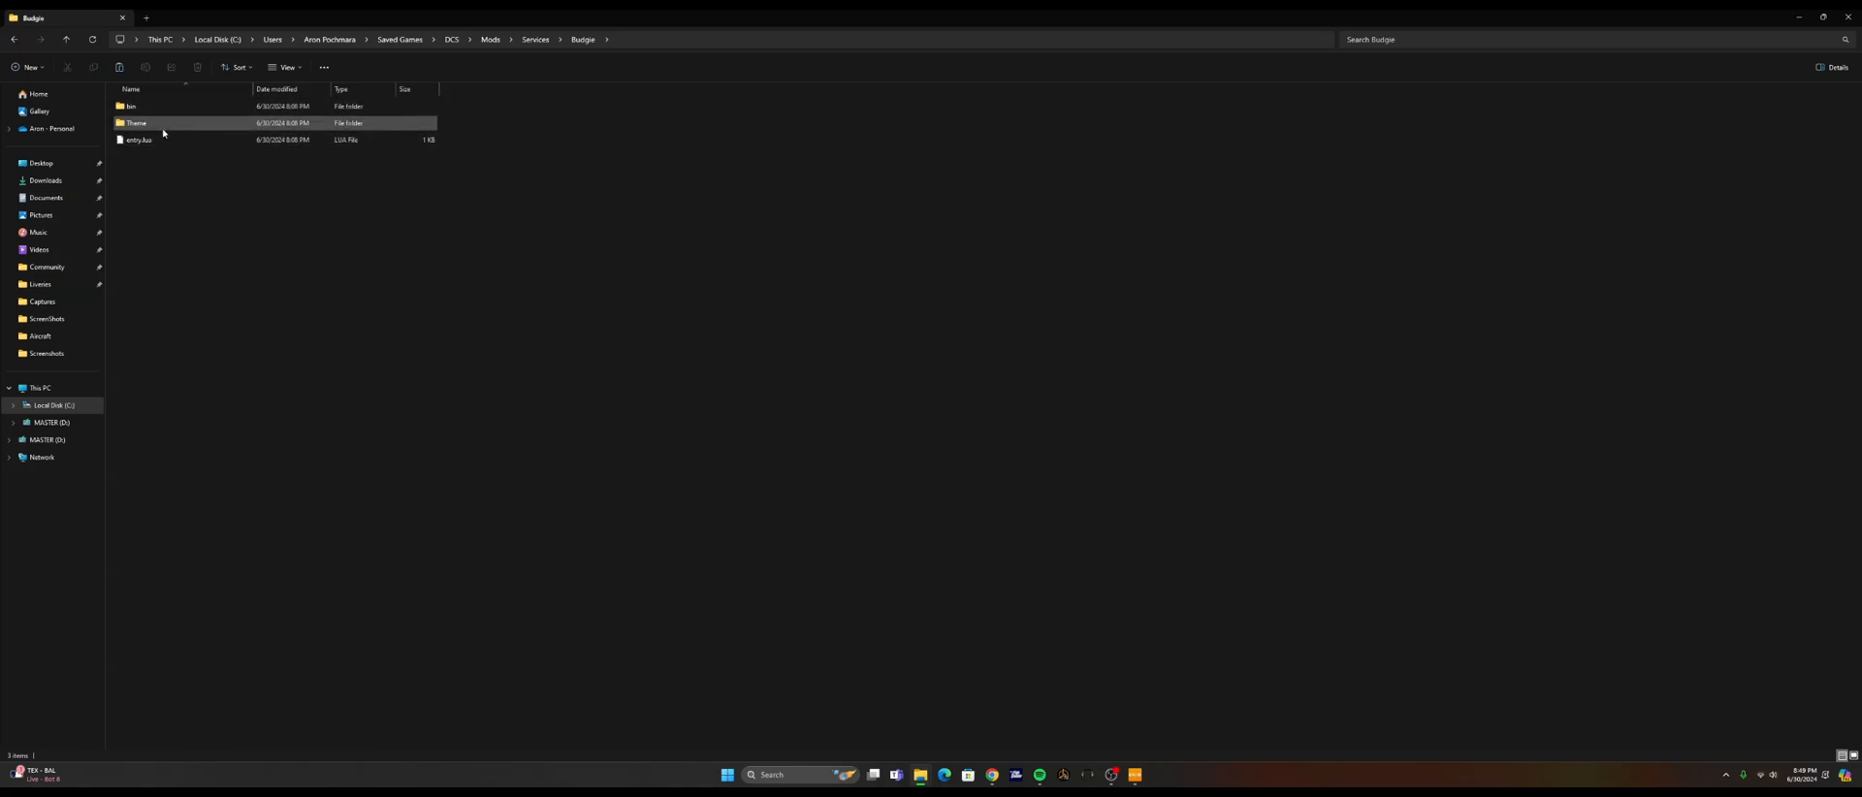
Navigate back up through Services to the DCS Saved Games Mods folder.
click(14, 39)
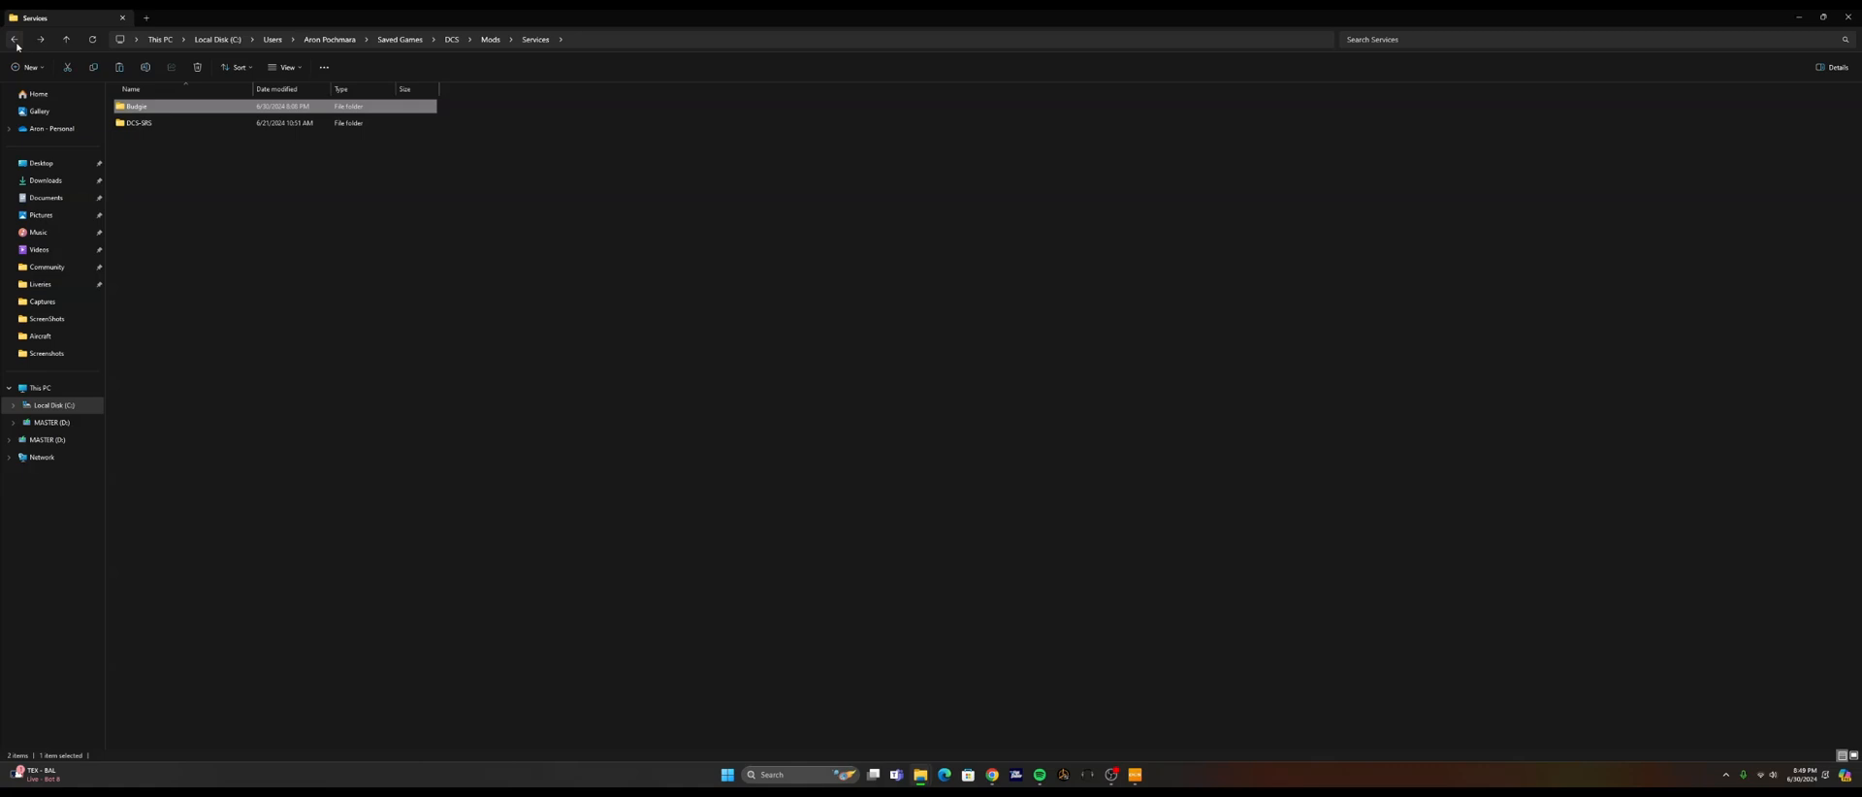
click(14, 39)
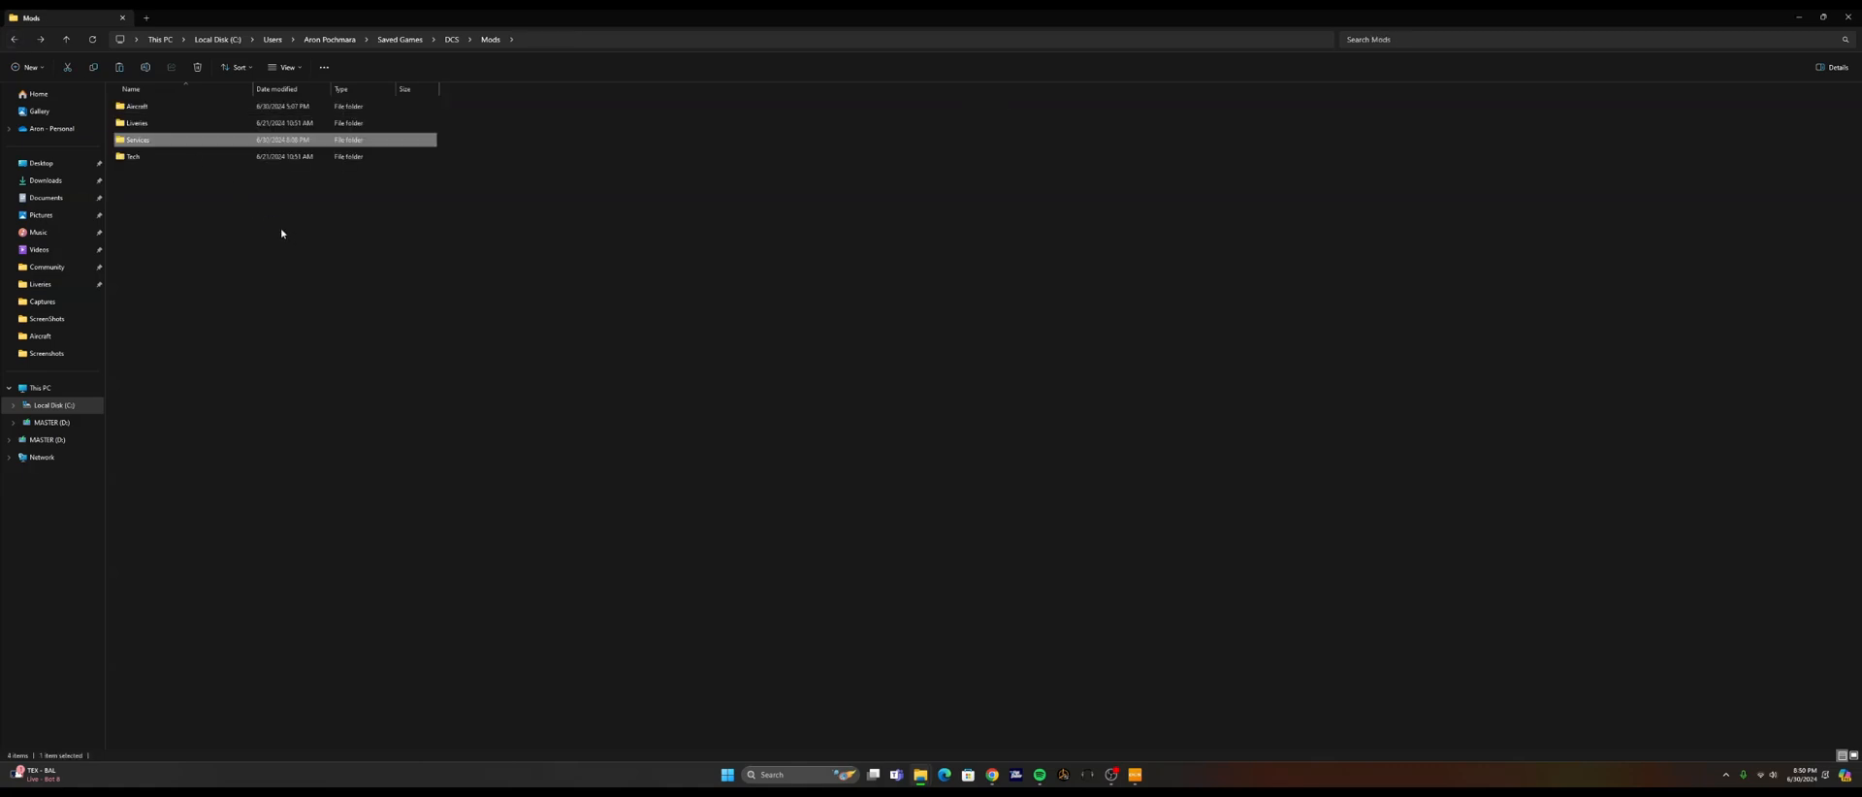
mouse_move(1092, 675)
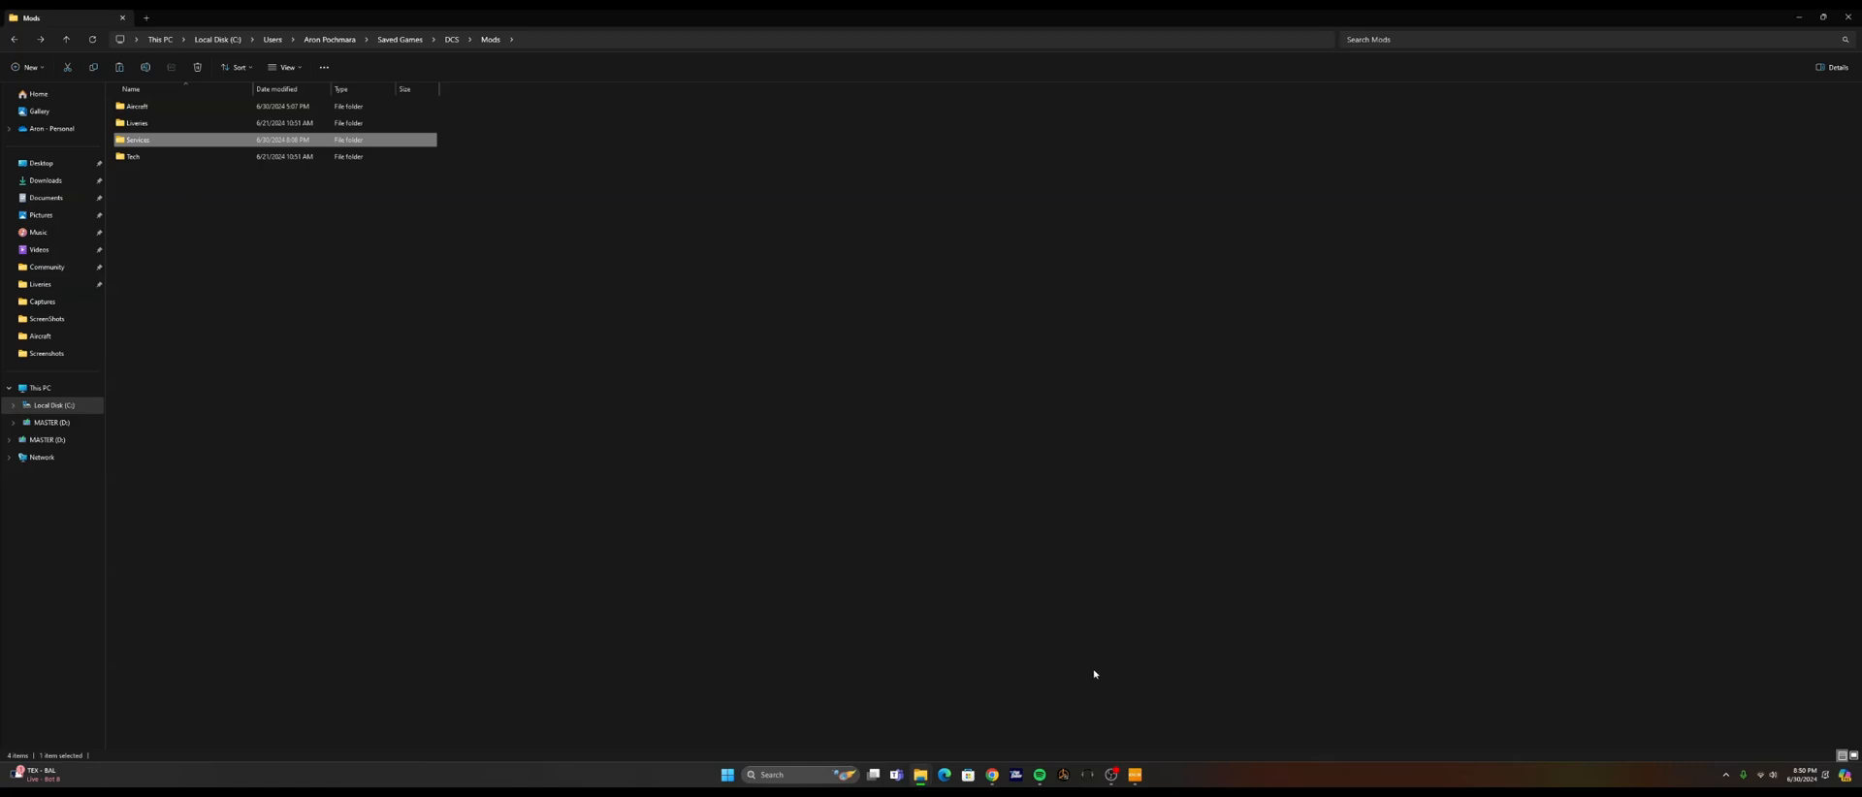